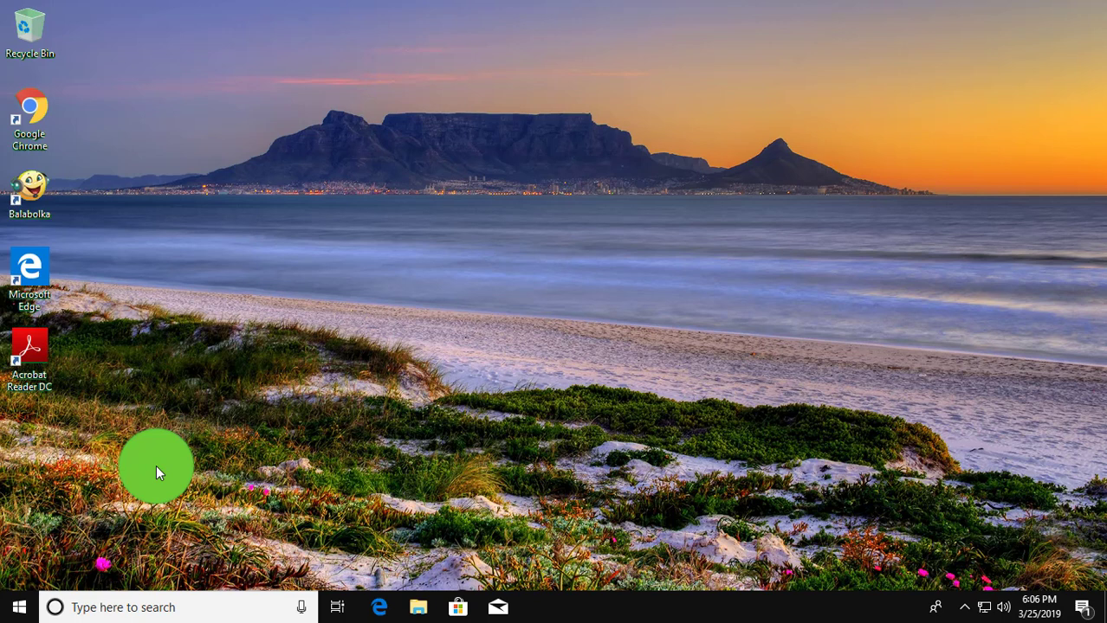
# Search for regedit and launch Registry Editor as administrator.
pyautogui.write('regedit')
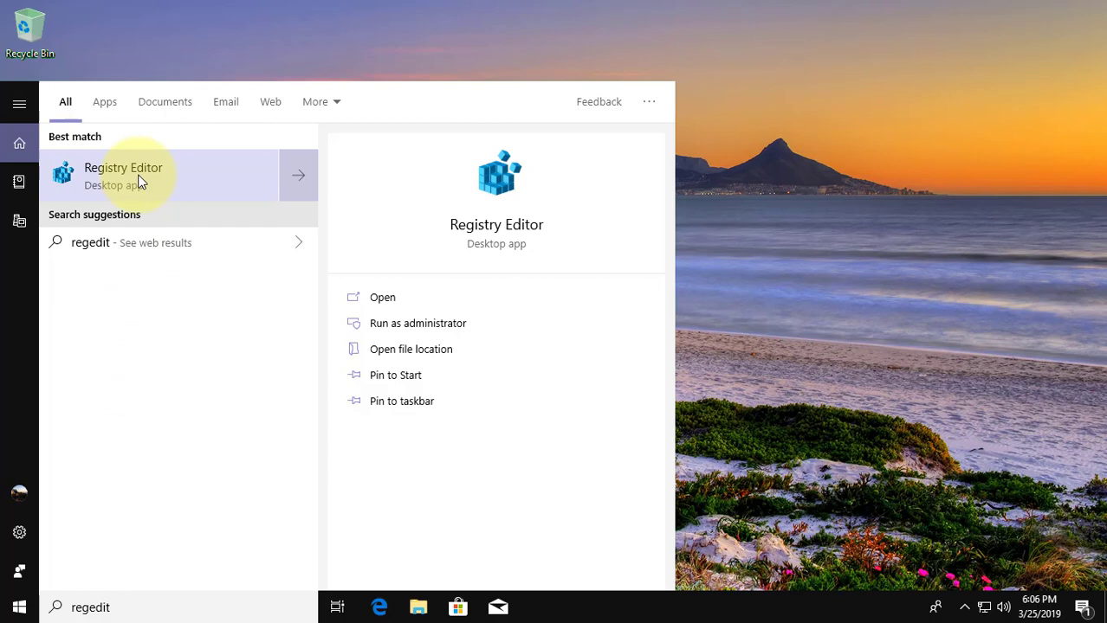
pyautogui.rightClick(142, 173)
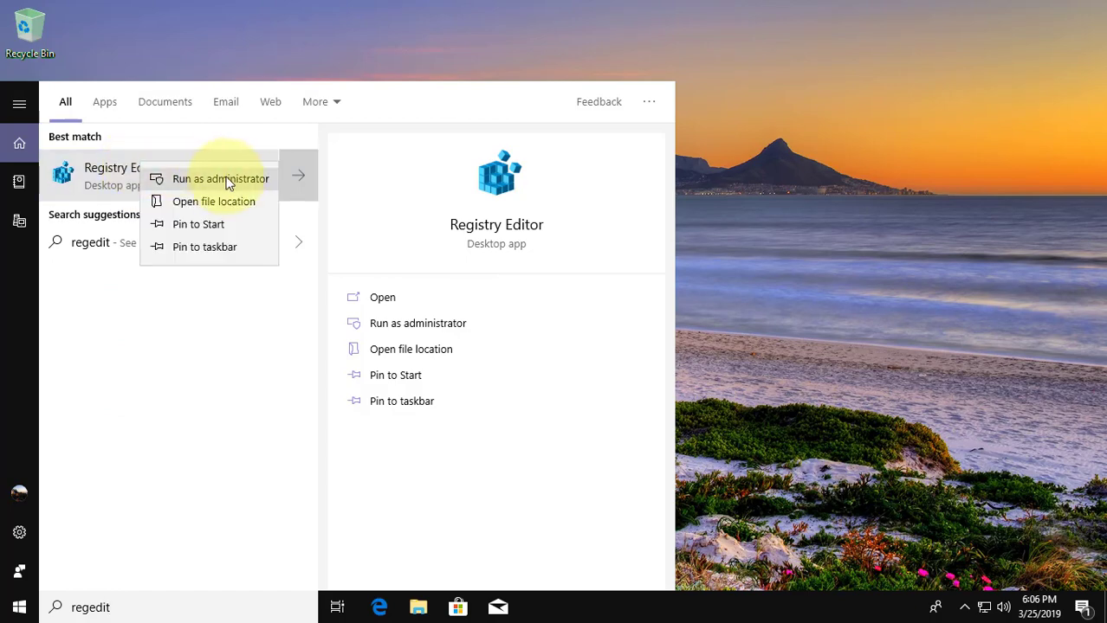
pyautogui.click(220, 178)
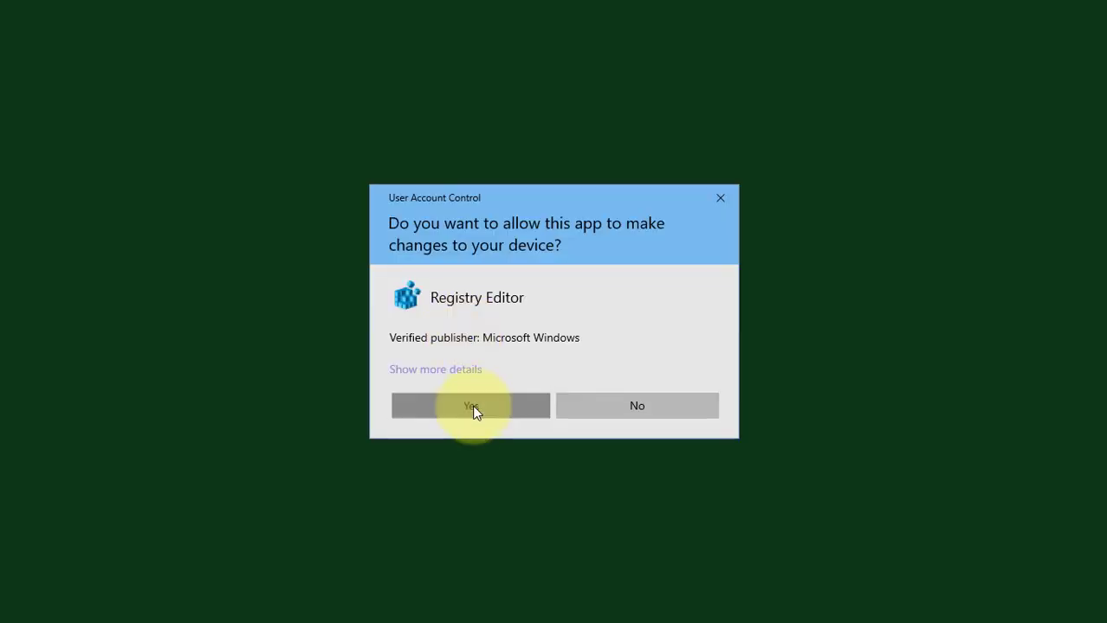
# Approve the UAC prompt and expand HKEY_LOCAL_MACHINE\SOFTWARE\Policies to show its subkeys.
pyautogui.click(471, 405)
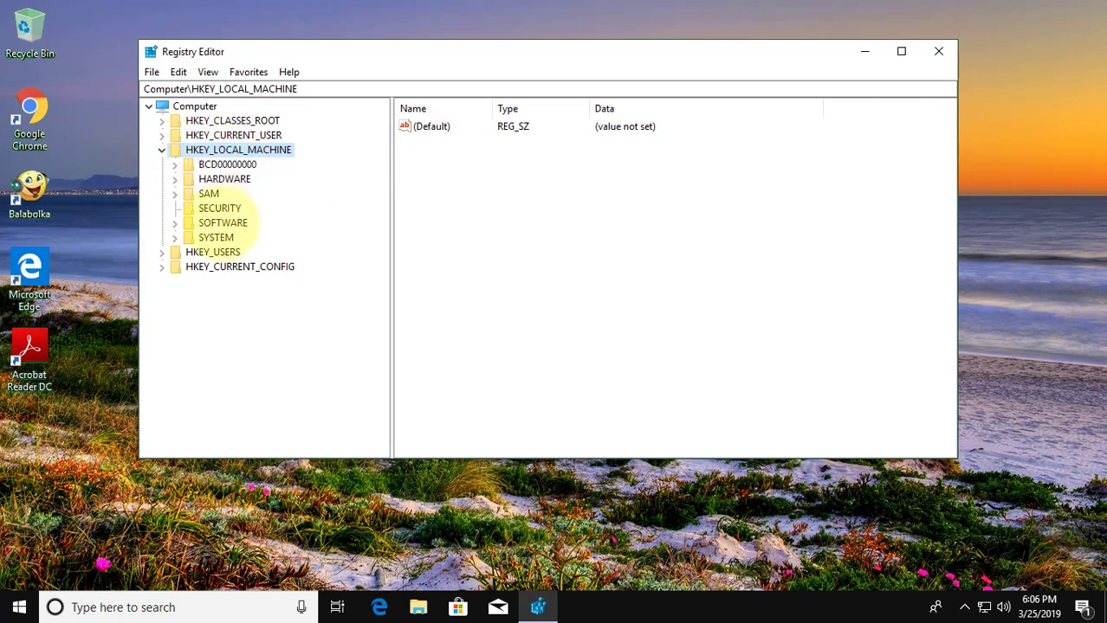
pyautogui.click(221, 222)
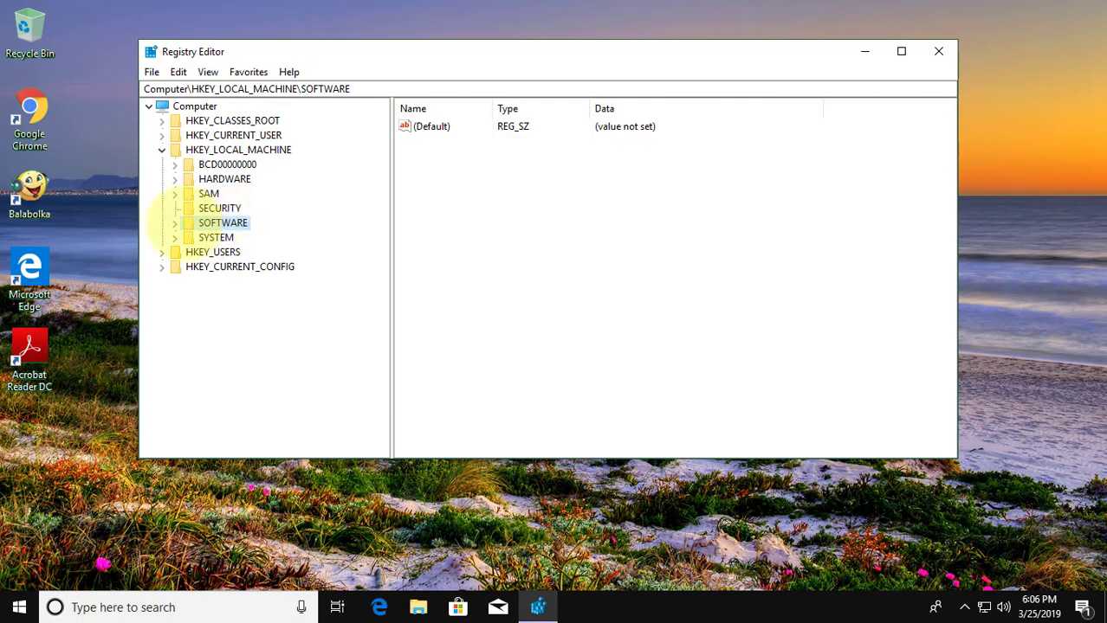
pyautogui.click(174, 222)
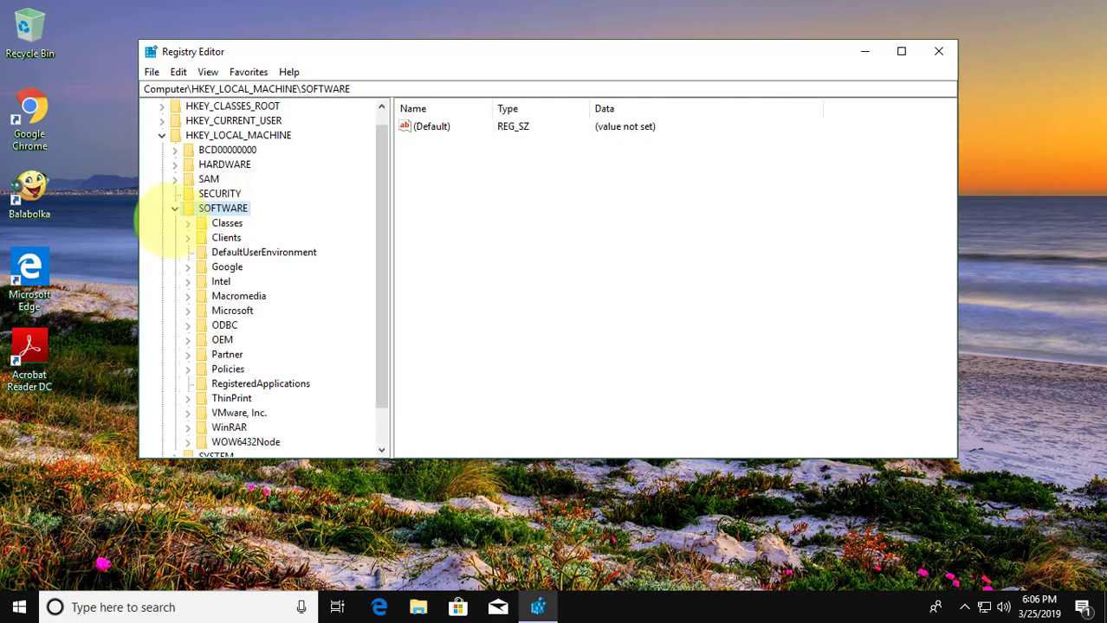
pyautogui.scroll(-3)
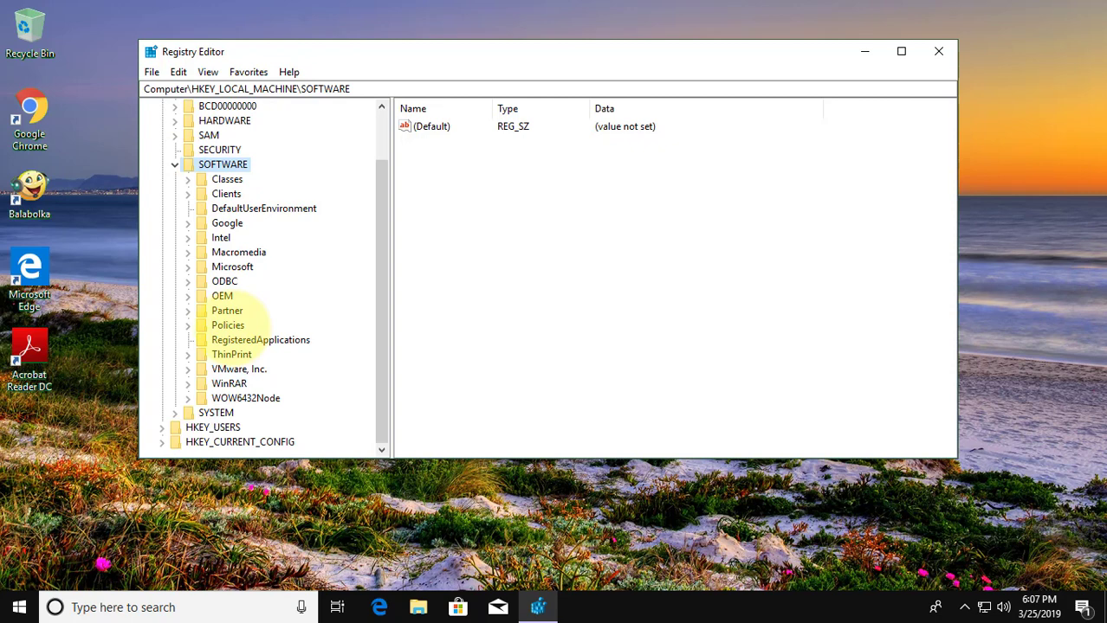
pyautogui.click(228, 325)
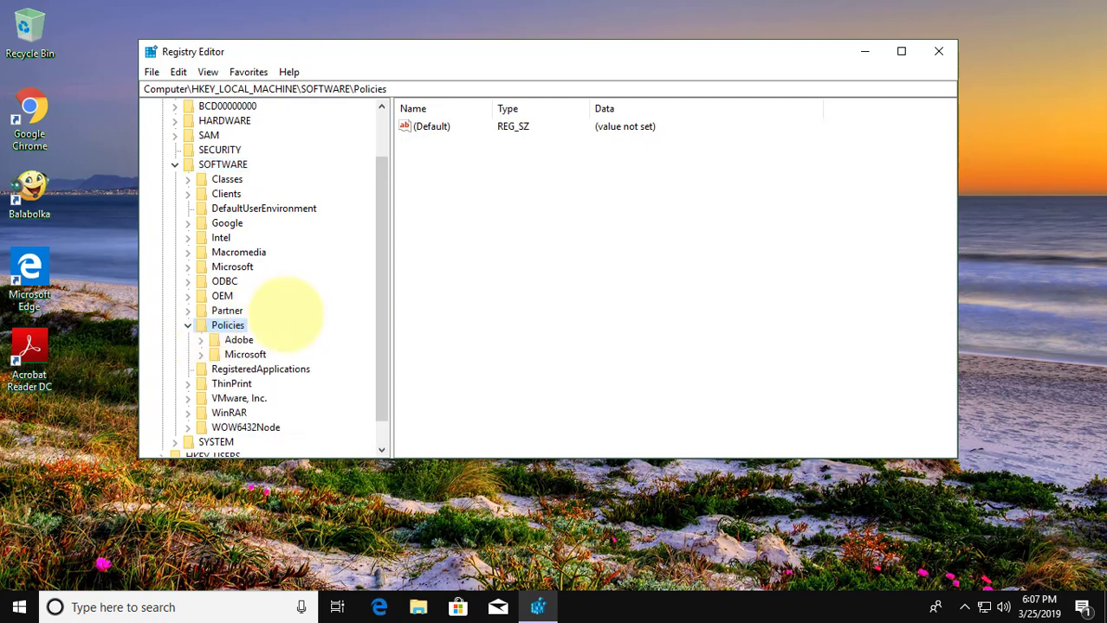
pyautogui.scroll(-3)
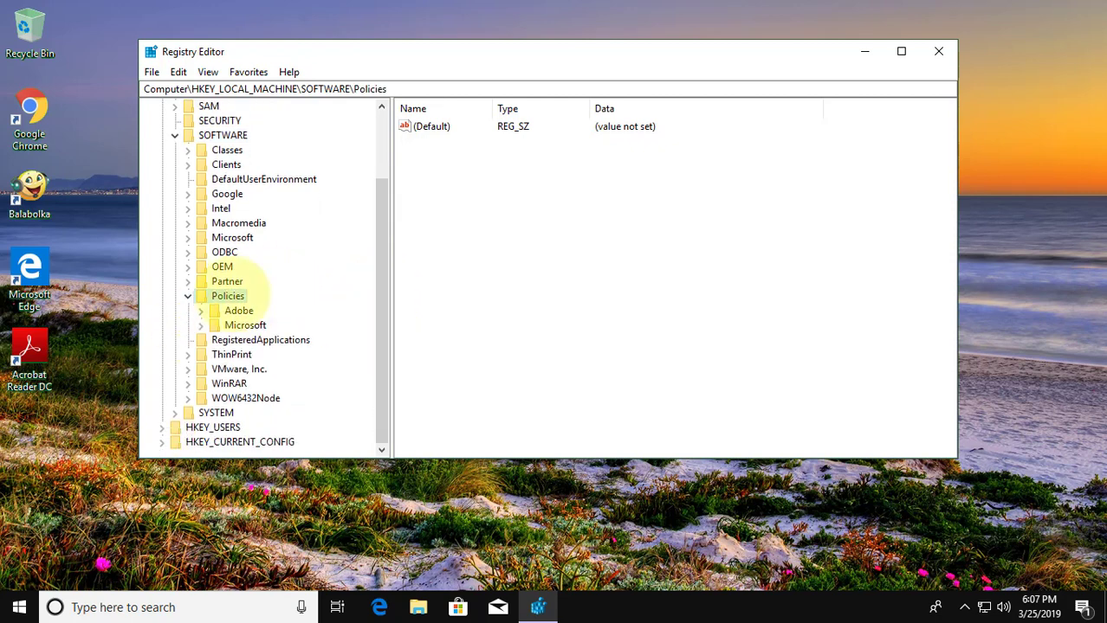
# Create a new key named Google under Policies.
pyautogui.rightClick(228, 294)
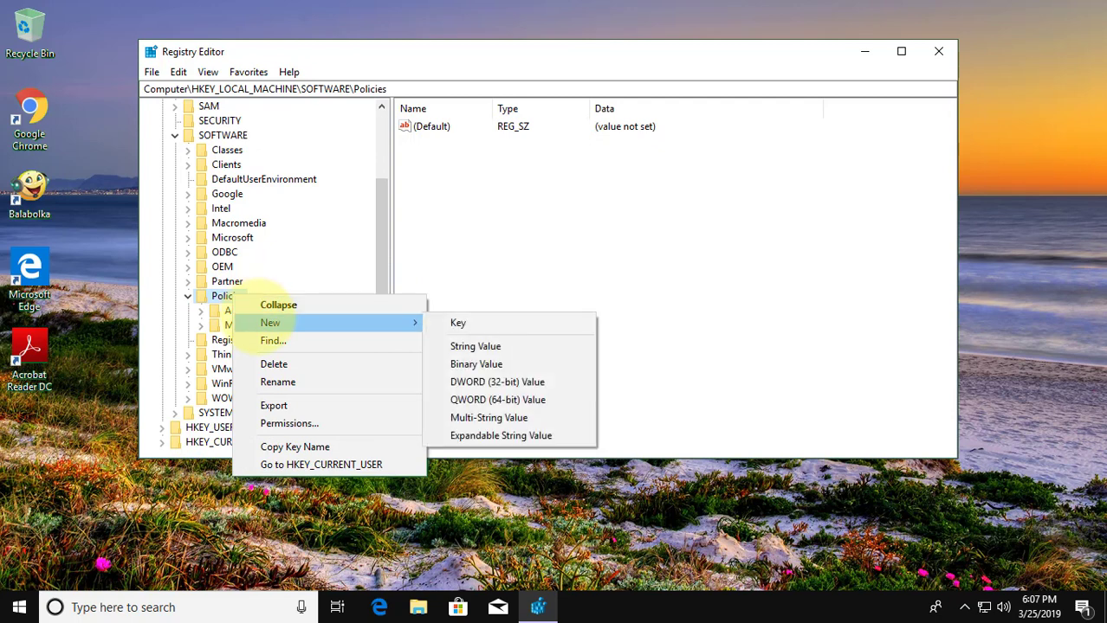
pyautogui.moveTo(457, 324)
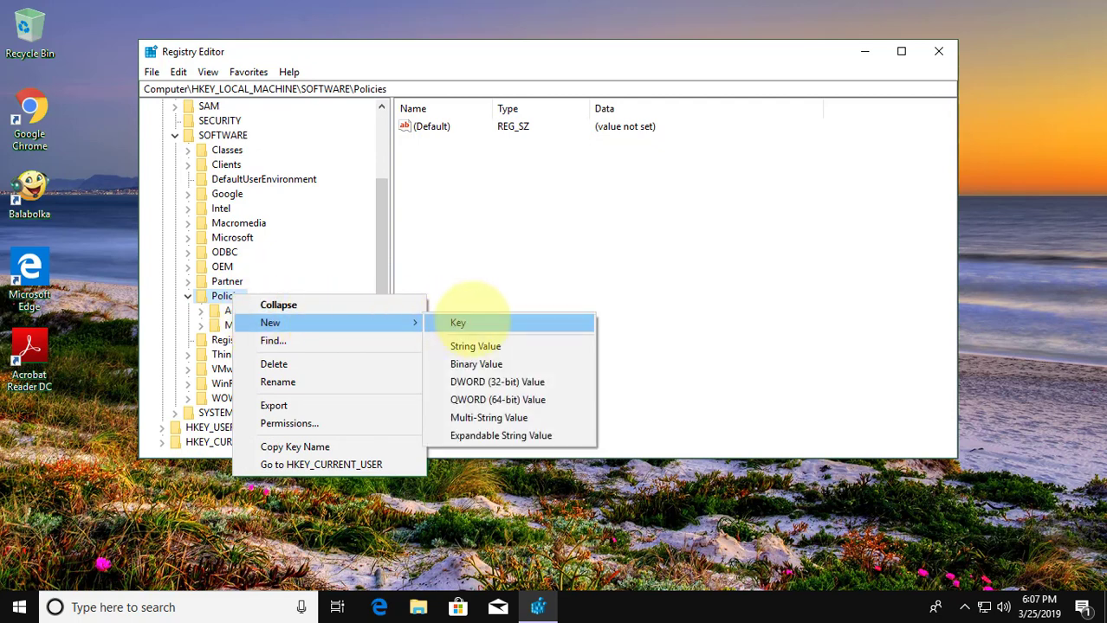
pyautogui.click(457, 322)
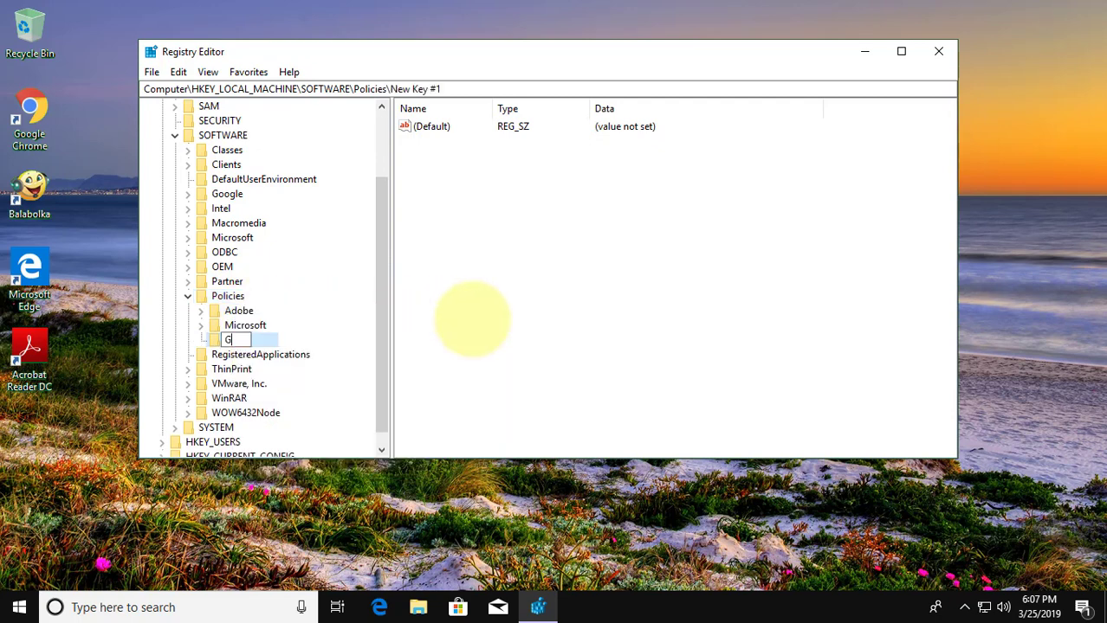
pyautogui.write('oogle')
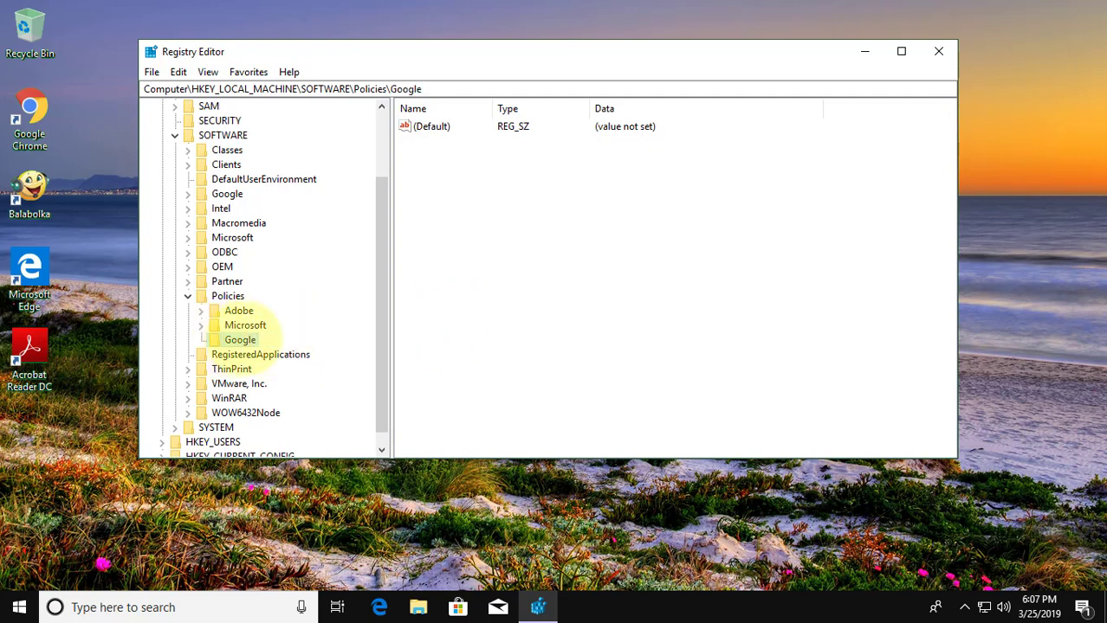
# Create a new key named Chrome under Google.
pyautogui.rightClick(239, 340)
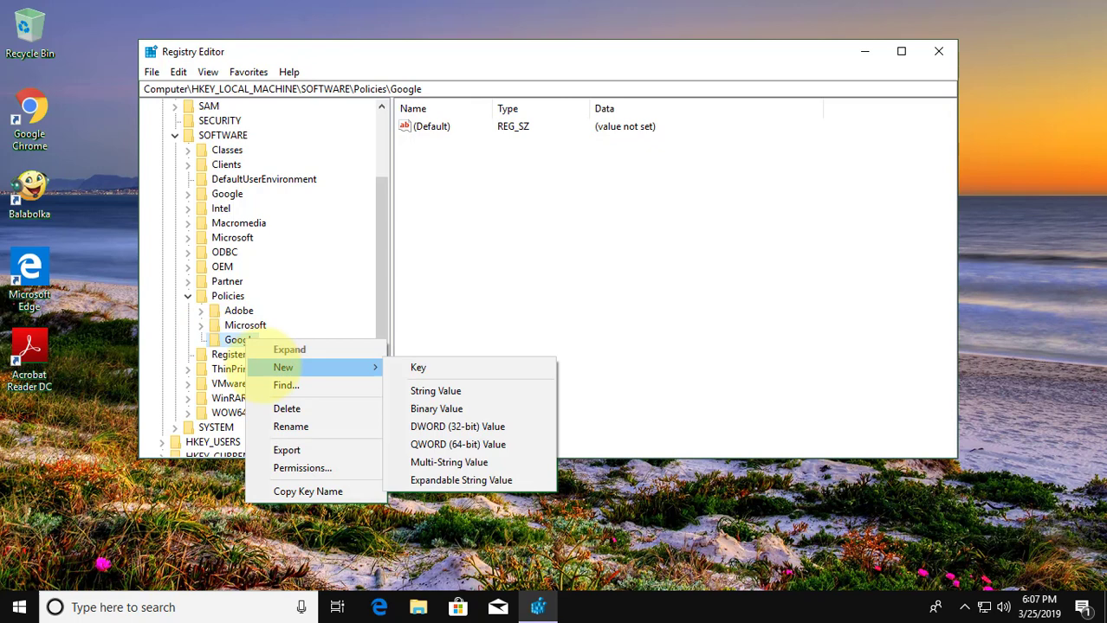
pyautogui.click(419, 368)
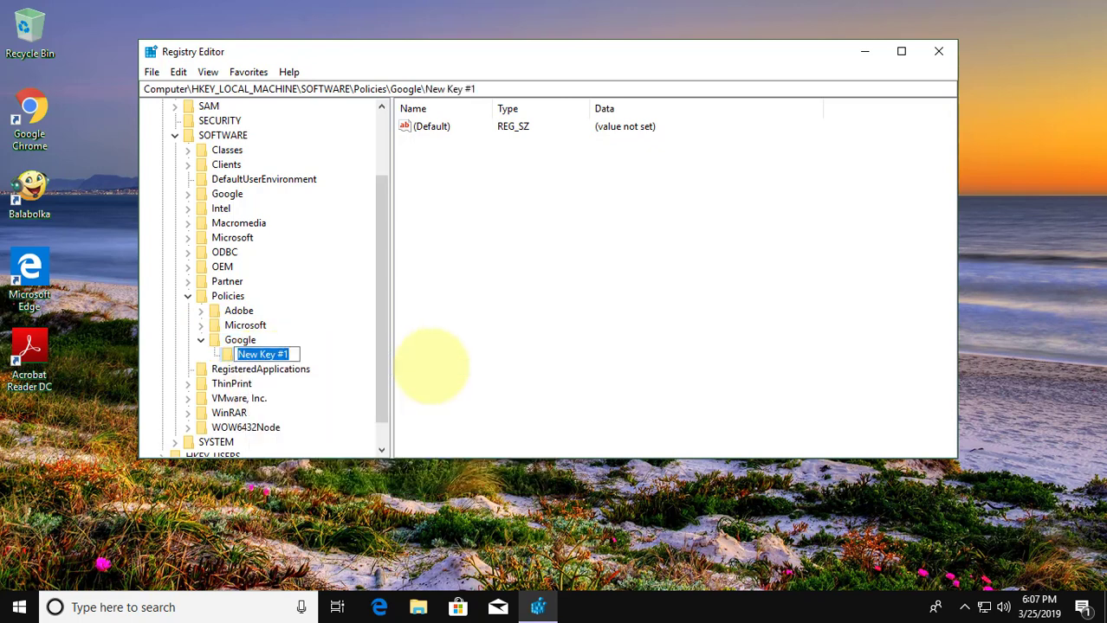
pyautogui.write('Chrome')
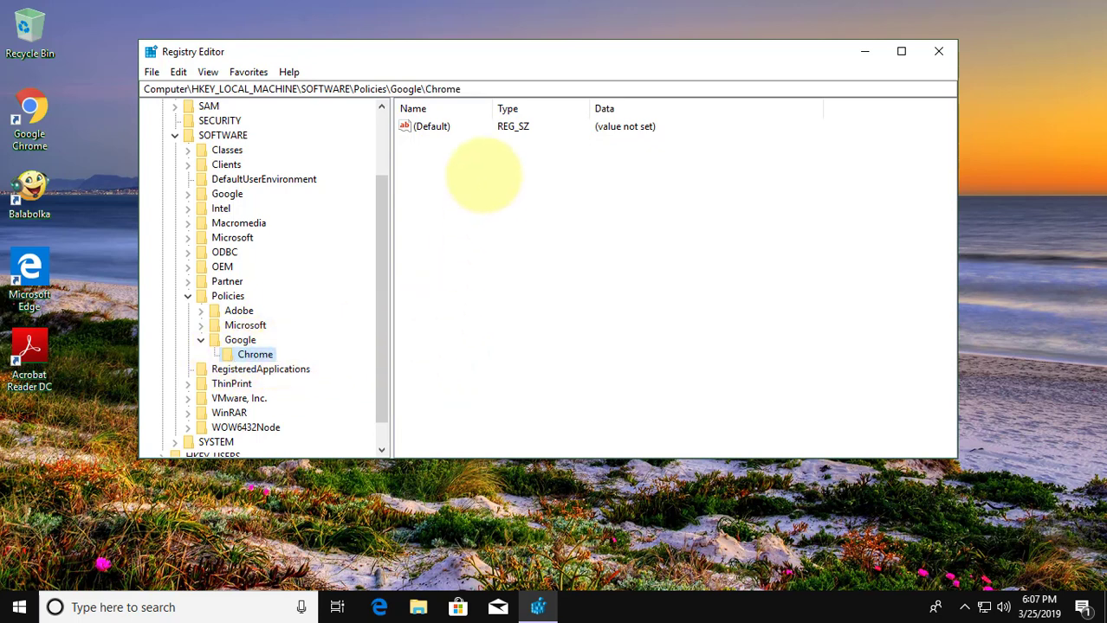
# Add a DWORD (32-bit) value named IncognitoModeAvailability to the Chrome key.
pyautogui.rightClick(483, 177)
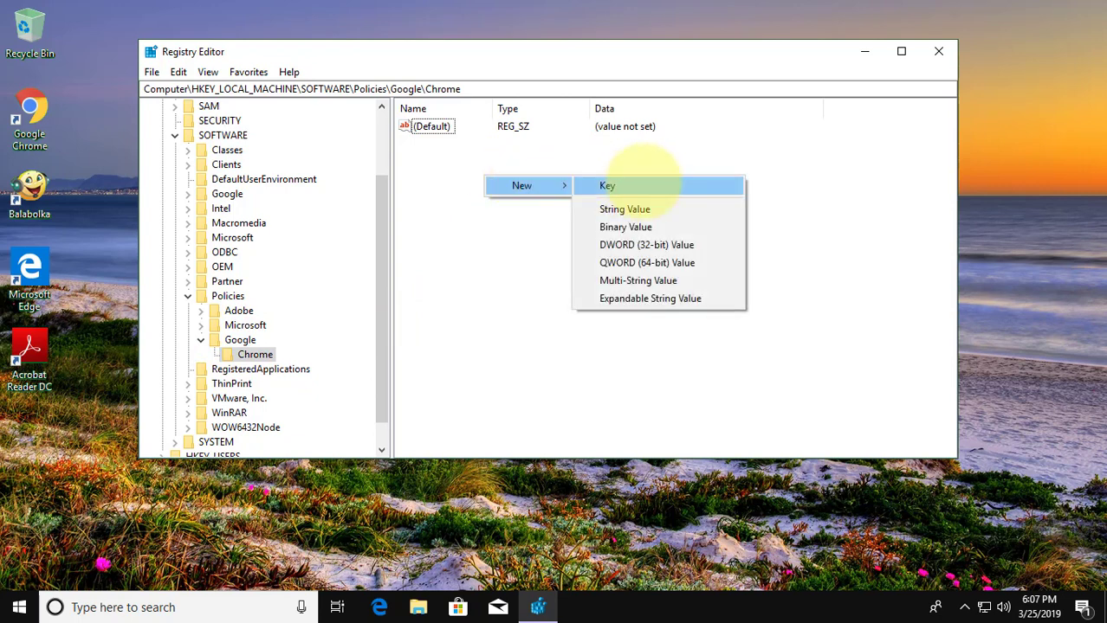
pyautogui.moveTo(648, 244)
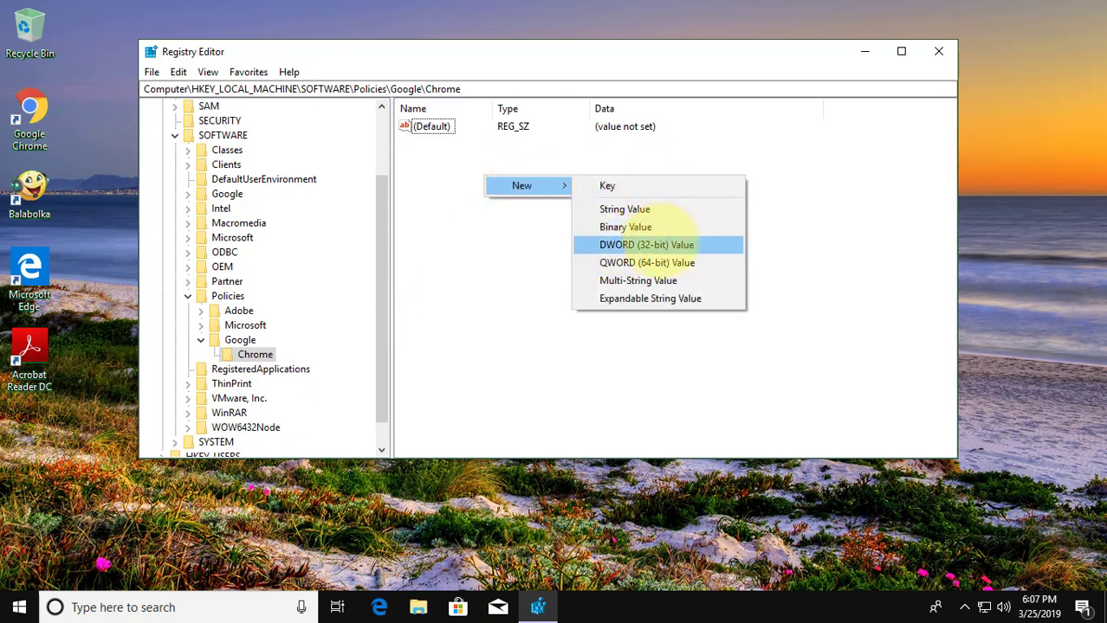
pyautogui.click(646, 244)
pyautogui.write('Inco')
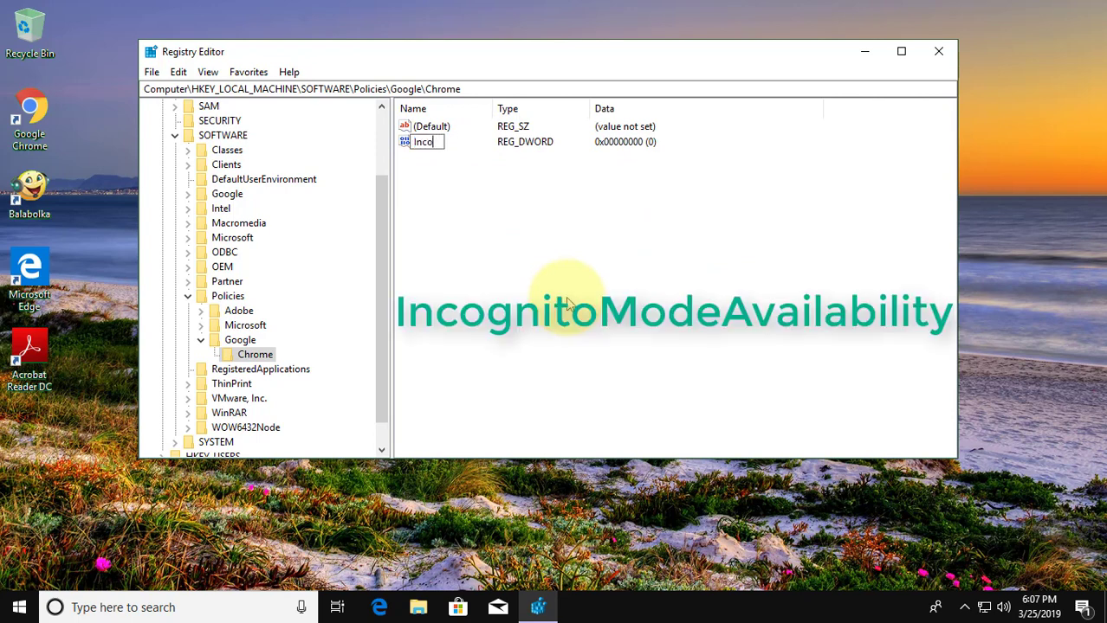
pyautogui.write('gnito')
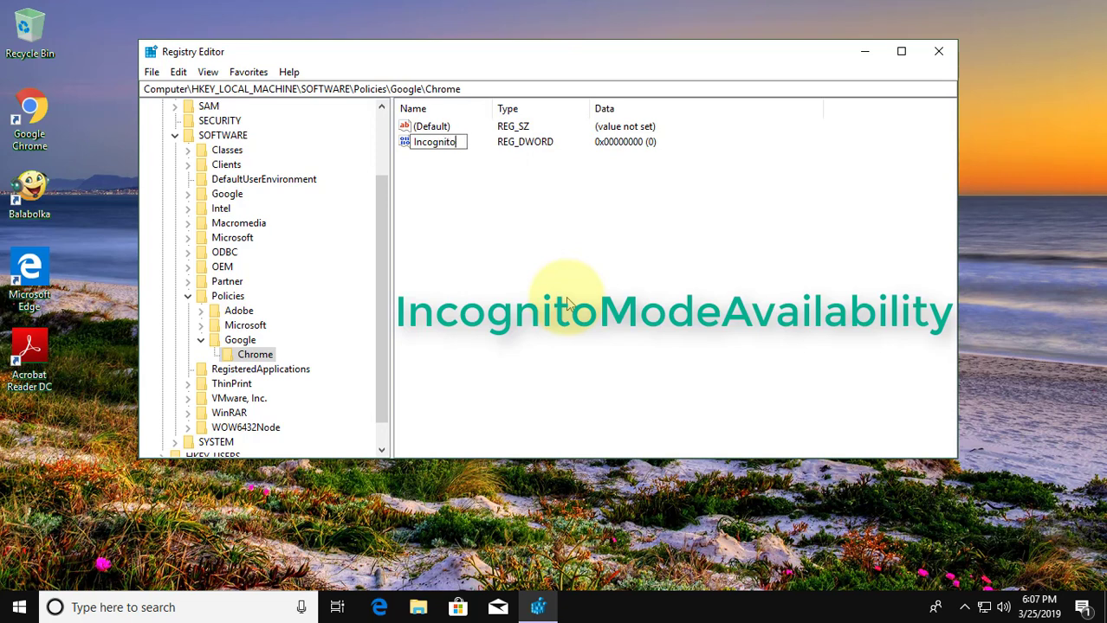
pyautogui.write('M')
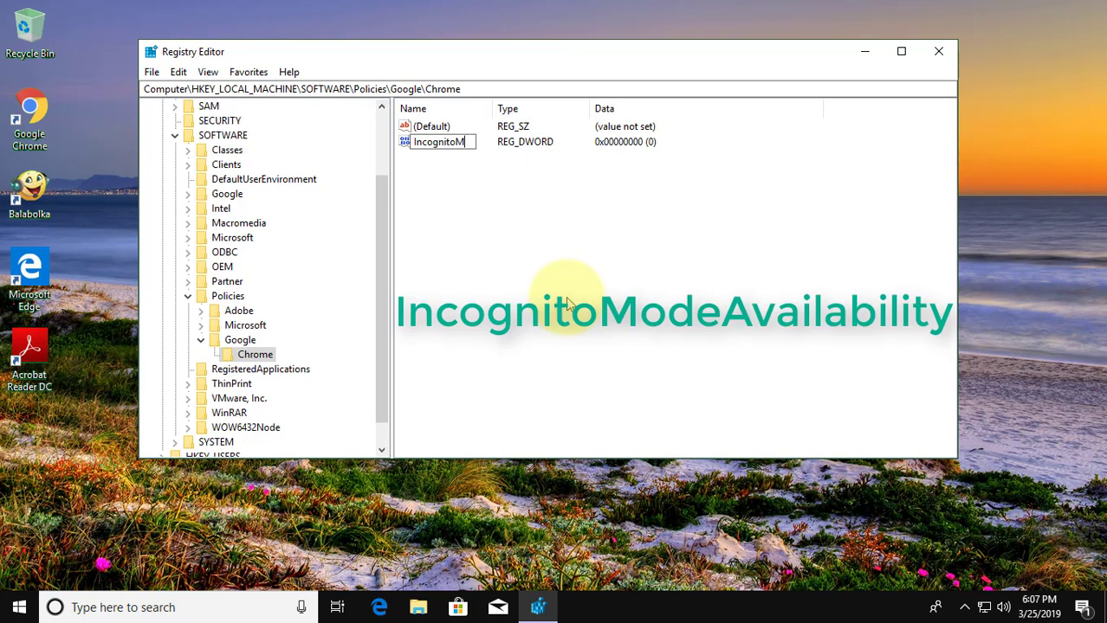
pyautogui.write('ode')
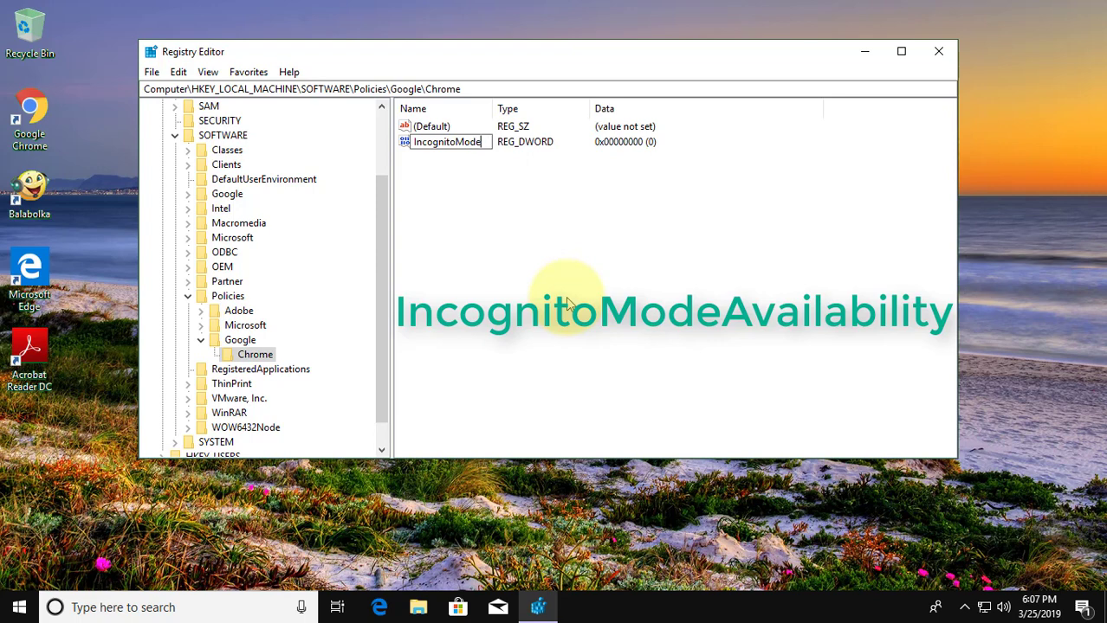
pyautogui.write('Availability')
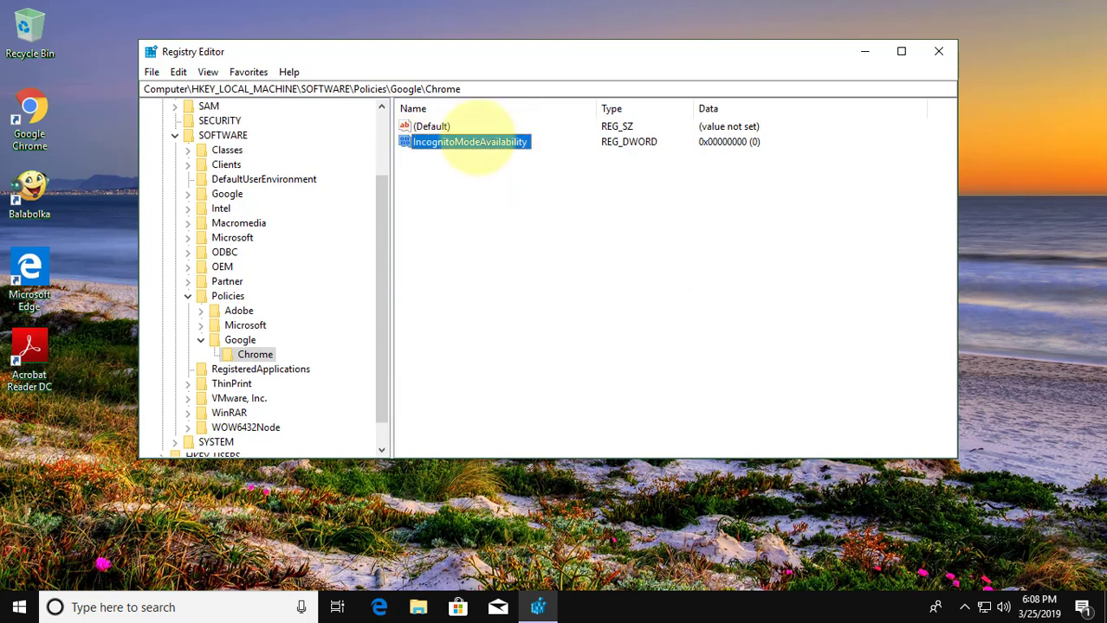
# Set IncognitoModeAvailability's value data to 1.
pyautogui.doubleClick(464, 142)
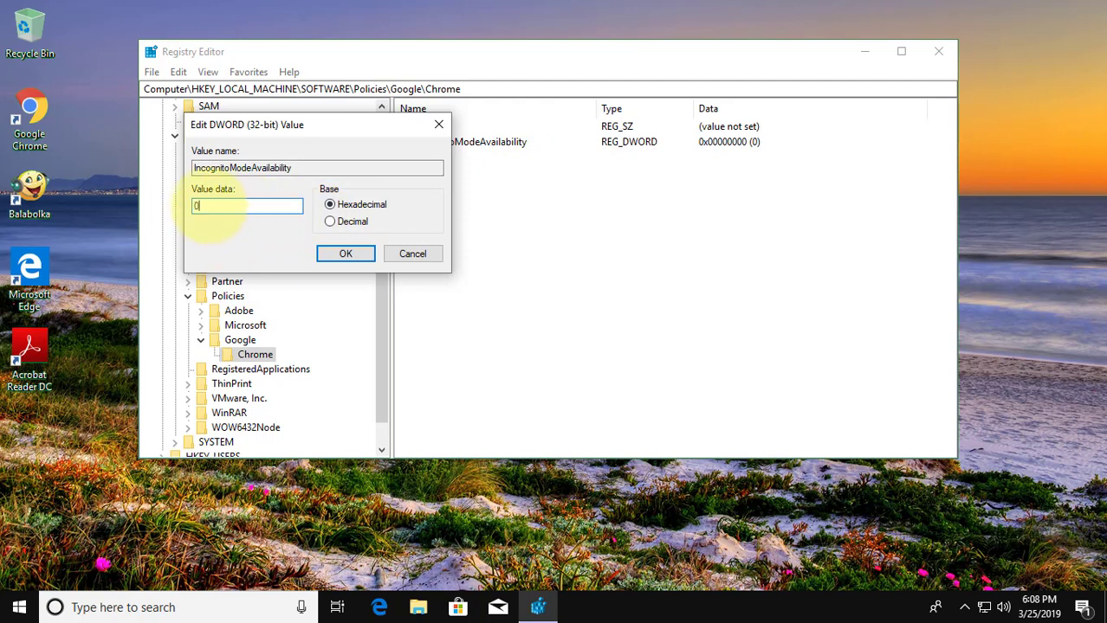
pyautogui.write('1')
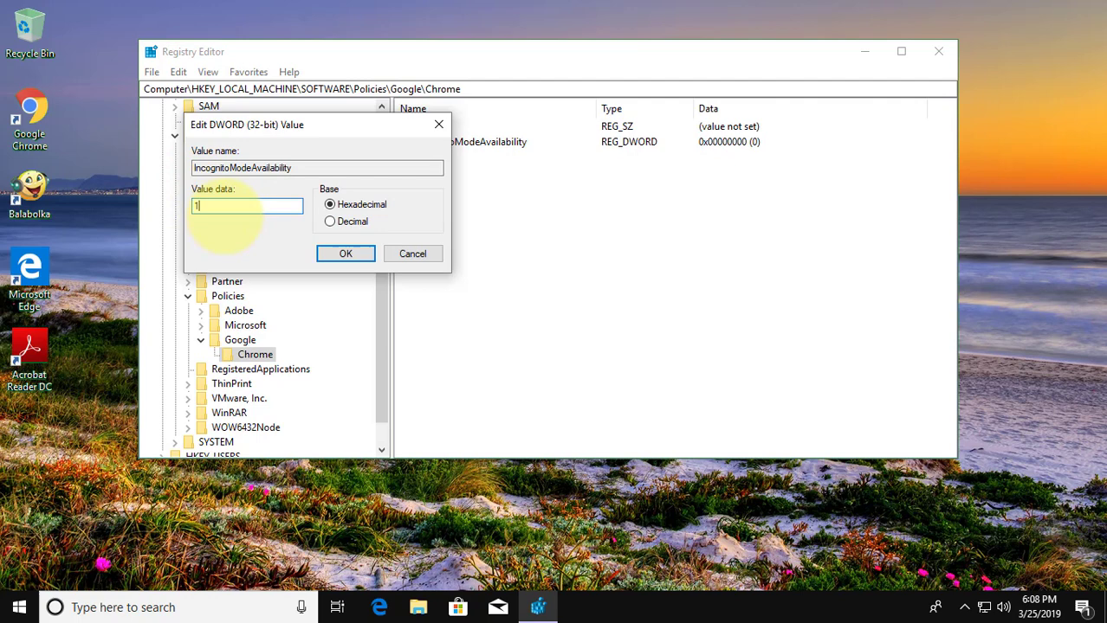
pyautogui.click(347, 252)
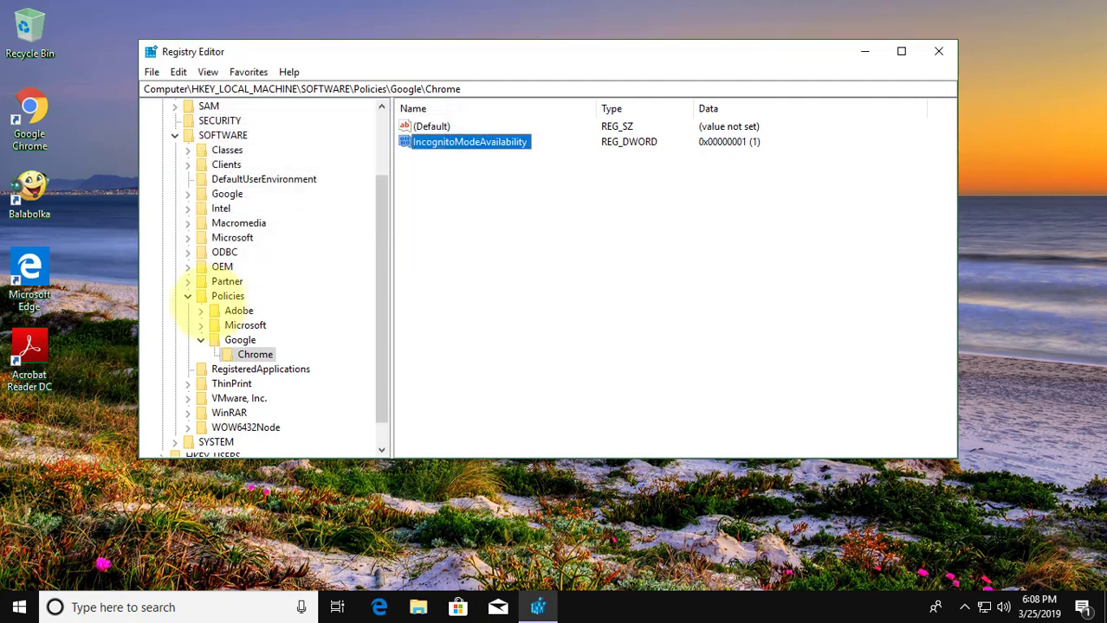
# Collapse SOFTWARE and HKEY_LOCAL_MACHINE, then close Registry Editor.
pyautogui.click(239, 340)
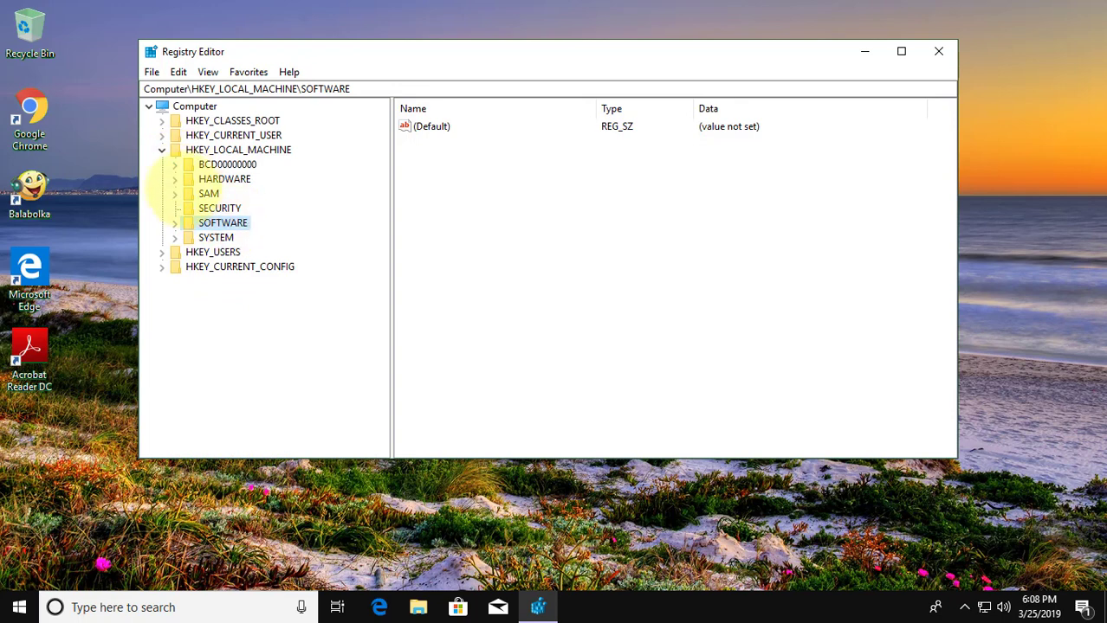
pyautogui.click(163, 149)
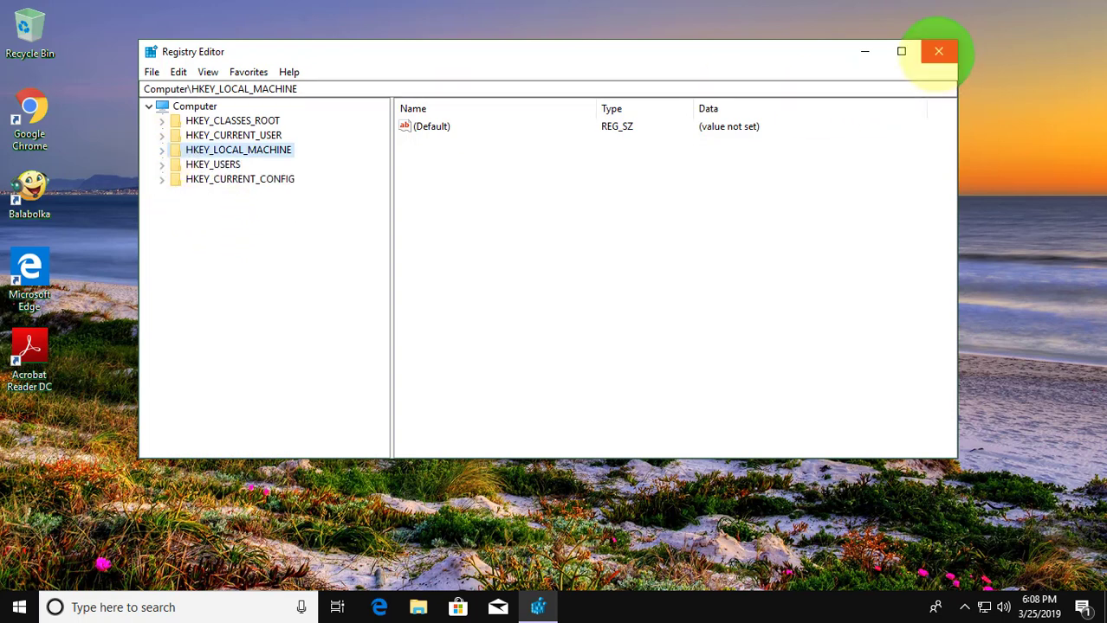
pyautogui.click(938, 52)
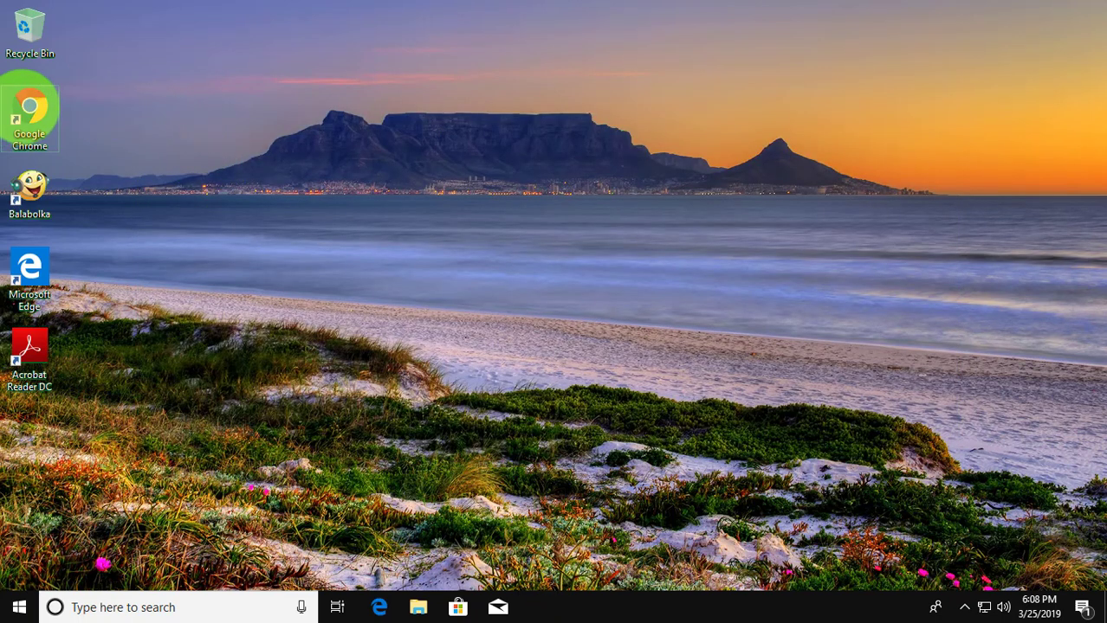
# Launch Google Chrome and show its main menu to check that Incognito is gone.
pyautogui.doubleClick(31, 108)
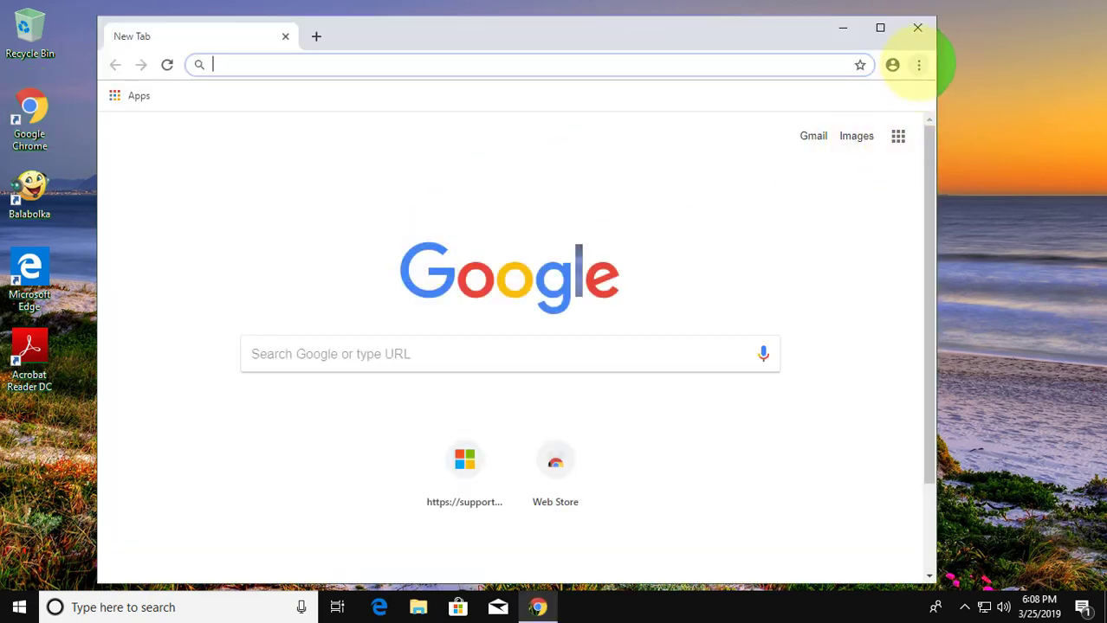
pyautogui.click(918, 65)
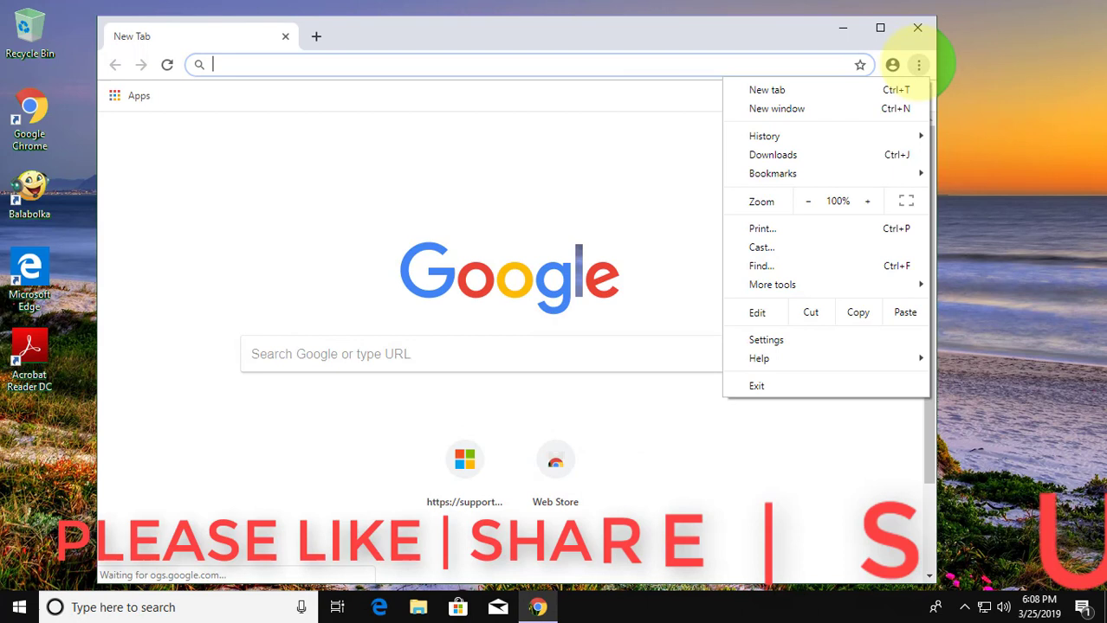